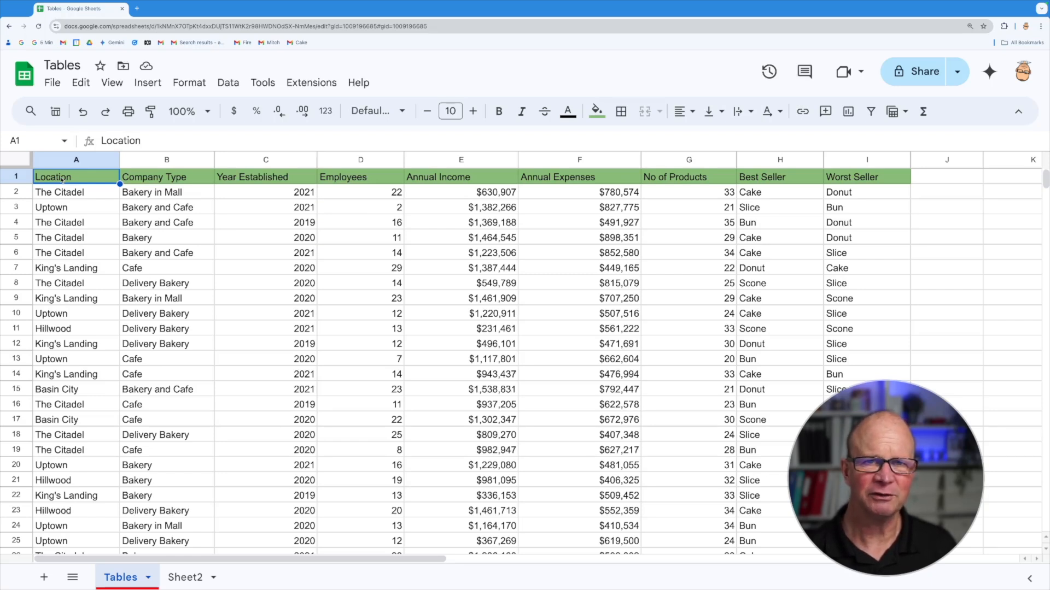
Convert the bakery data range starting at A1 into a table via Format > Convert to table
left_click(105, 111)
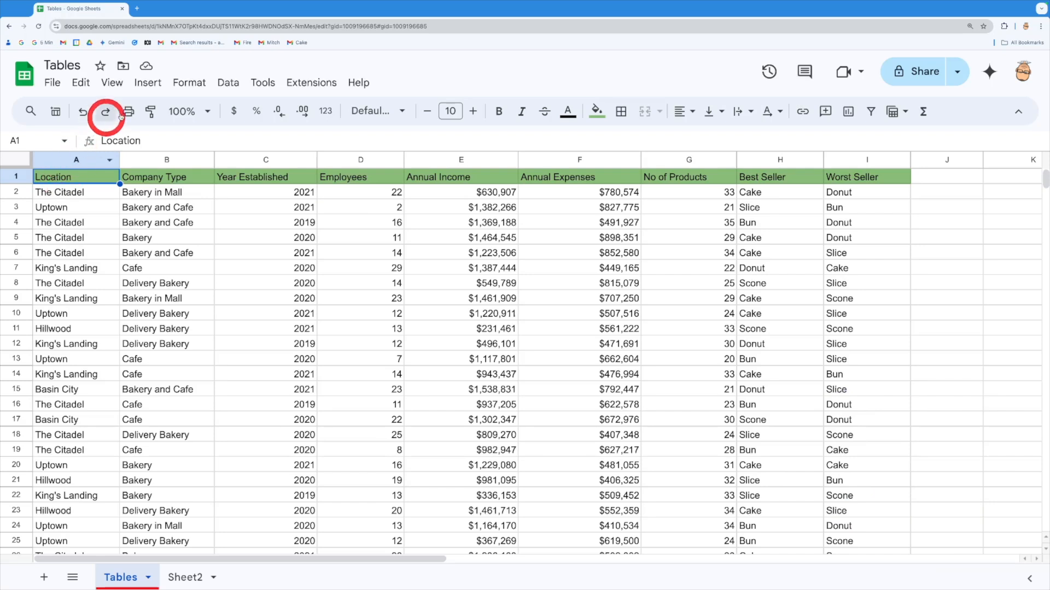
left_click(188, 83)
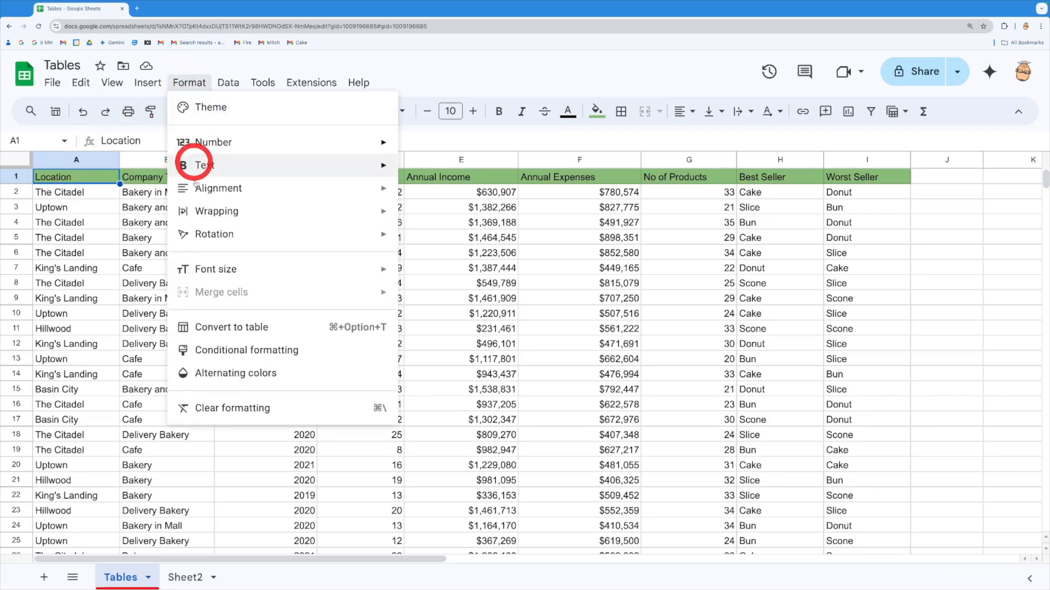
left_click(231, 327)
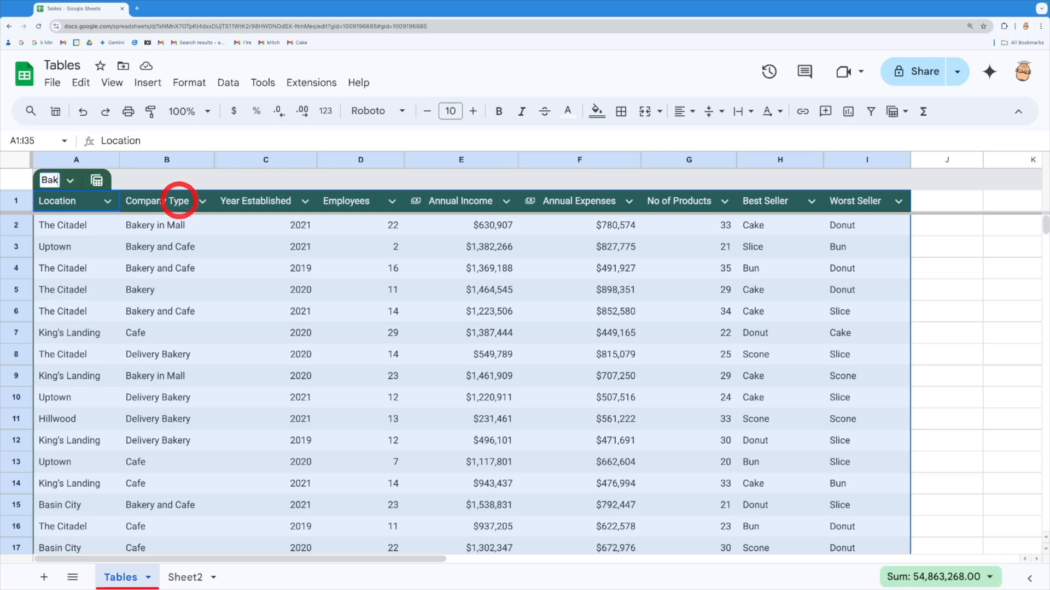
Enter 'Bakeries' as the table name and confirm it
type("Bakeries")
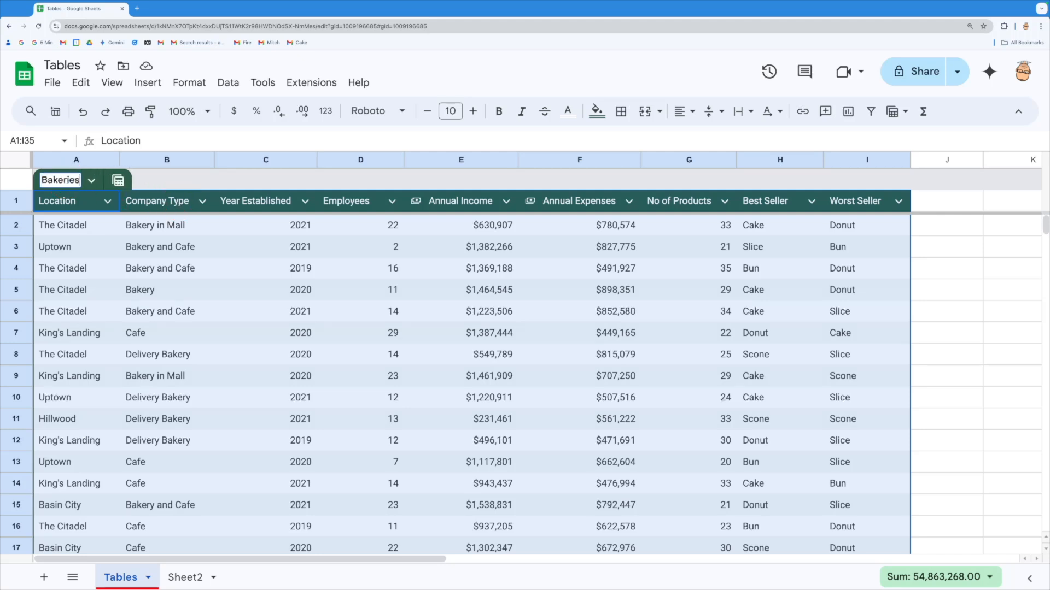
left_click(166, 247)
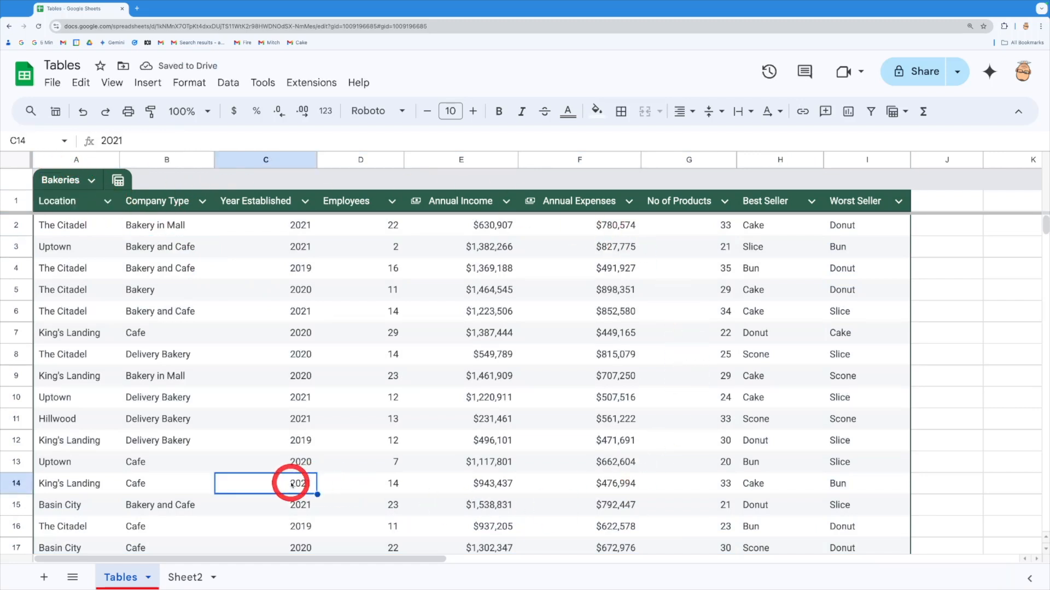
mouse_move(187, 425)
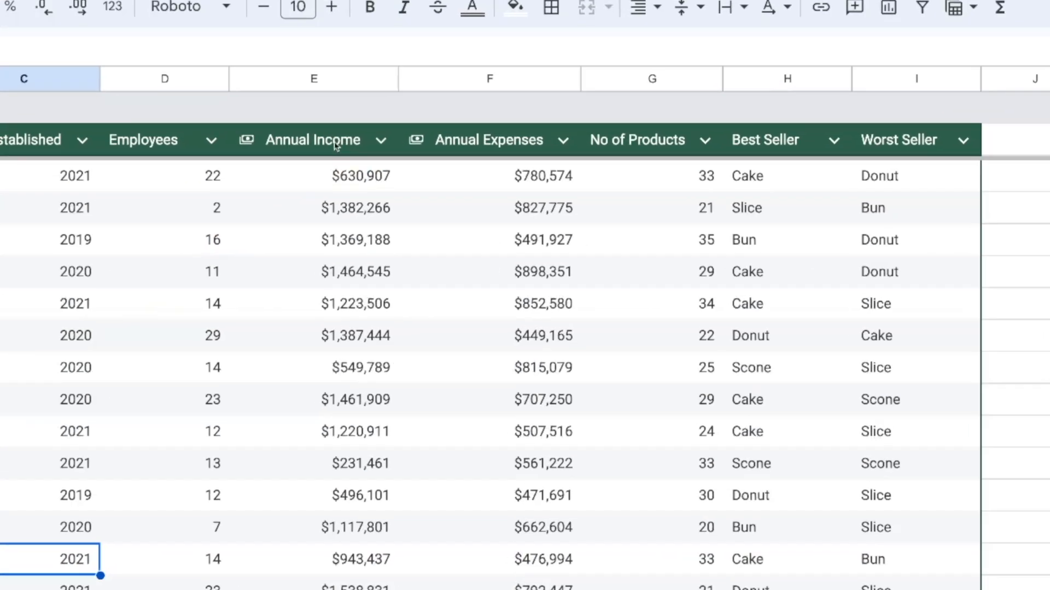
left_click(381, 139)
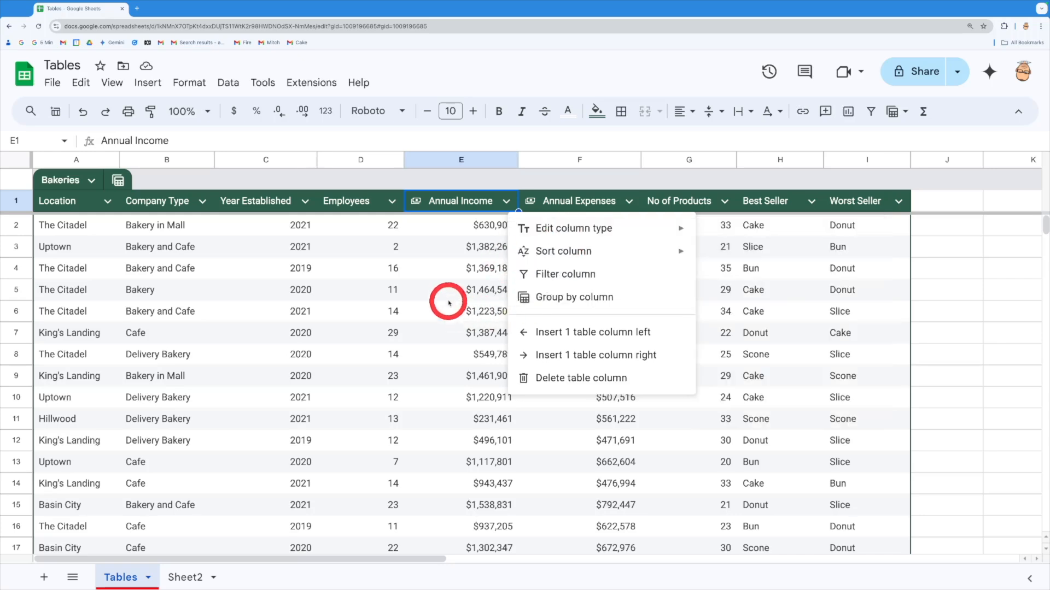
left_click(482, 247)
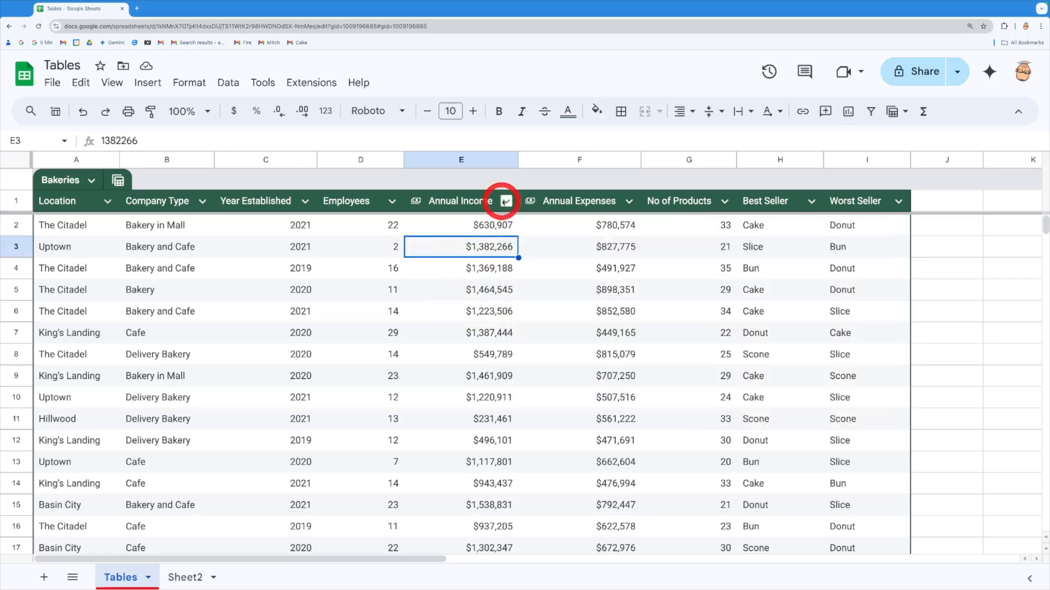
left_click(507, 200)
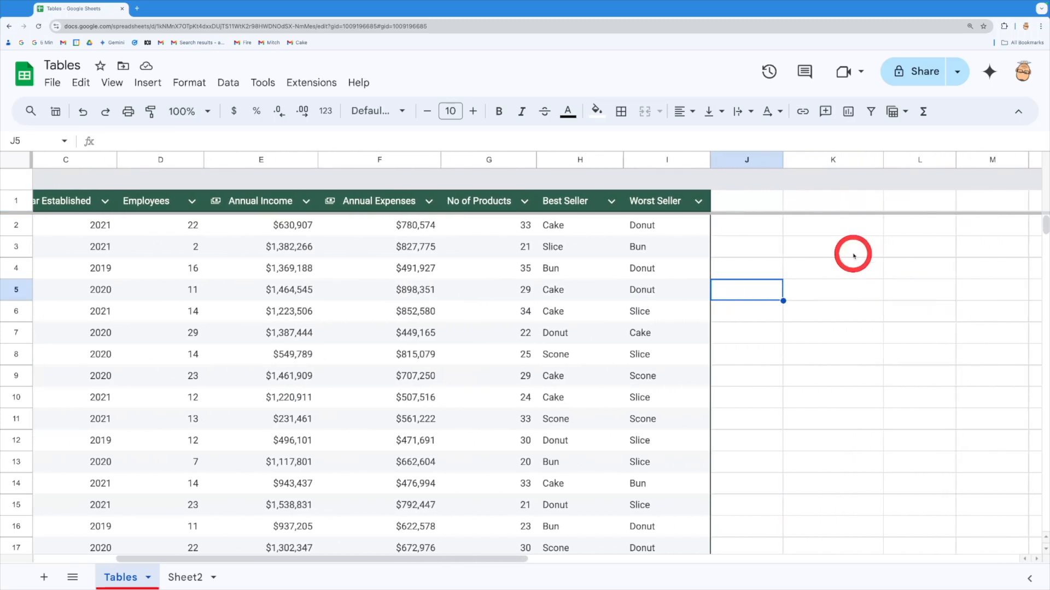
Enter =SUM(Bakeries[Annual Income]) in K3, returning $34,126,951
left_click(832, 246)
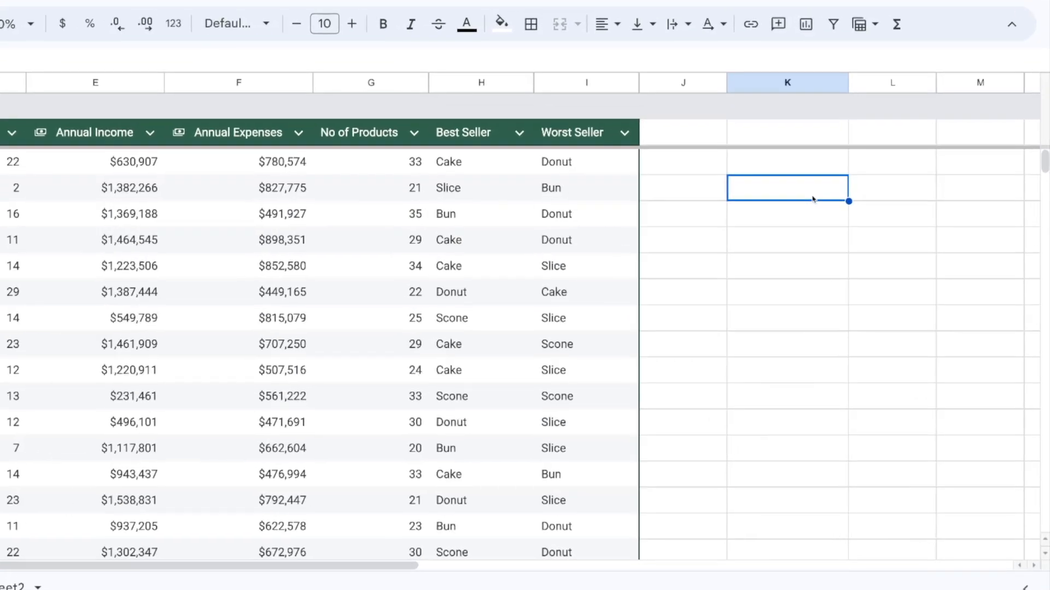
type("=sum(")
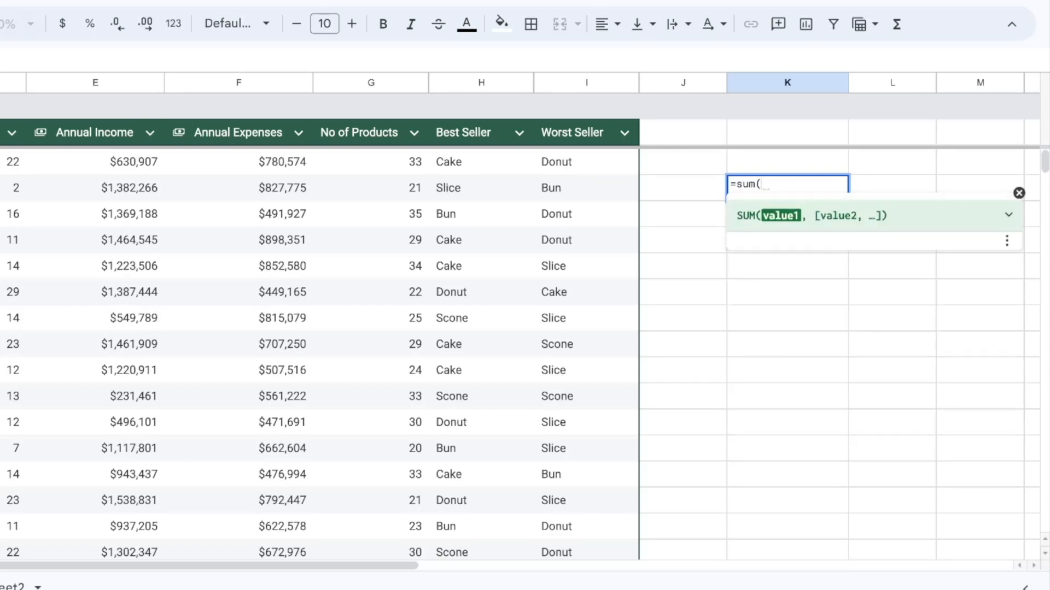
type("ann")
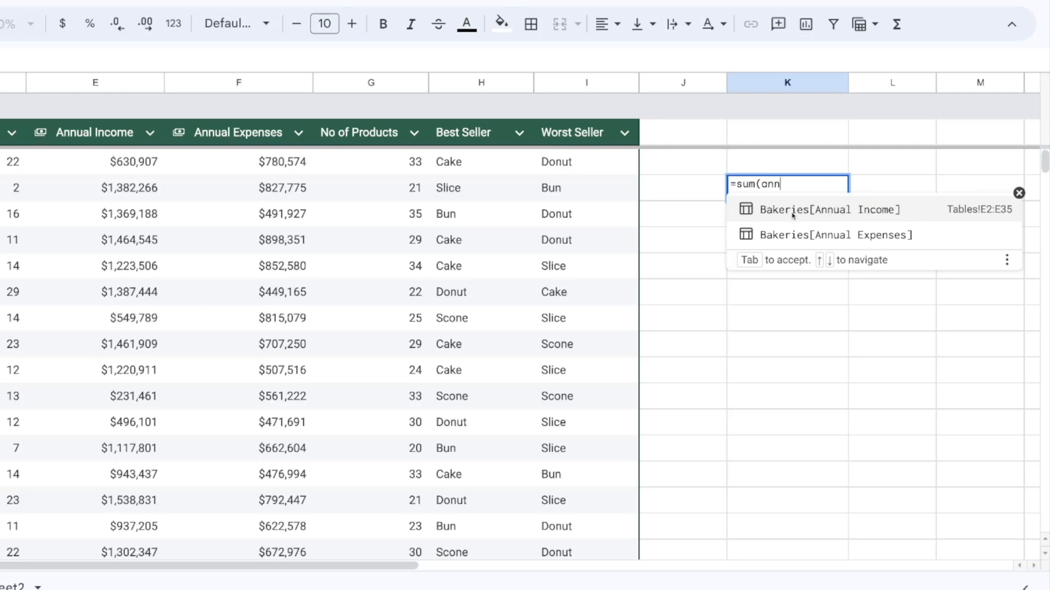
left_click(826, 210)
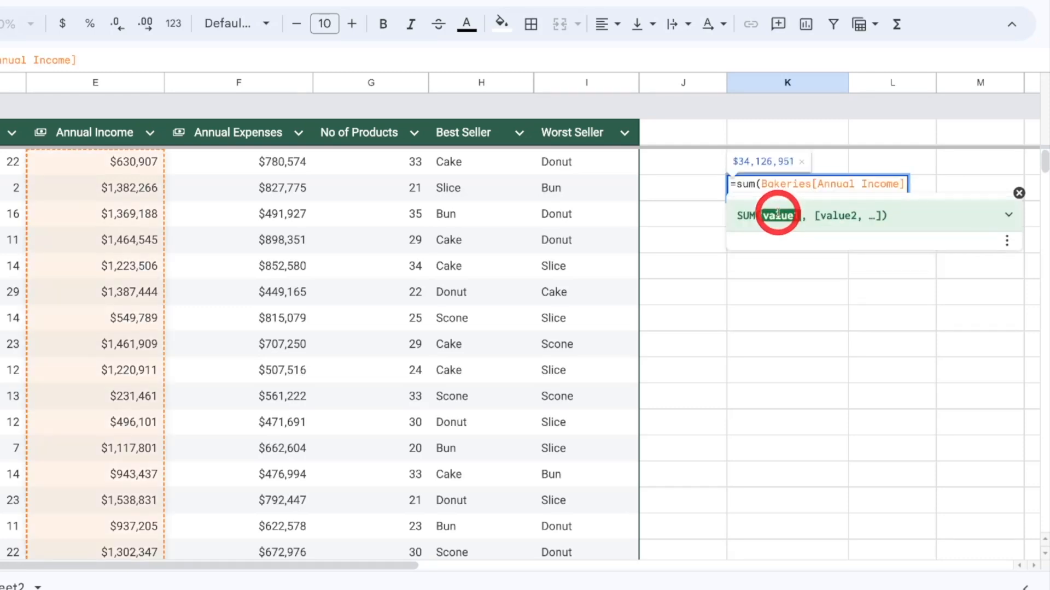
key("Enter")
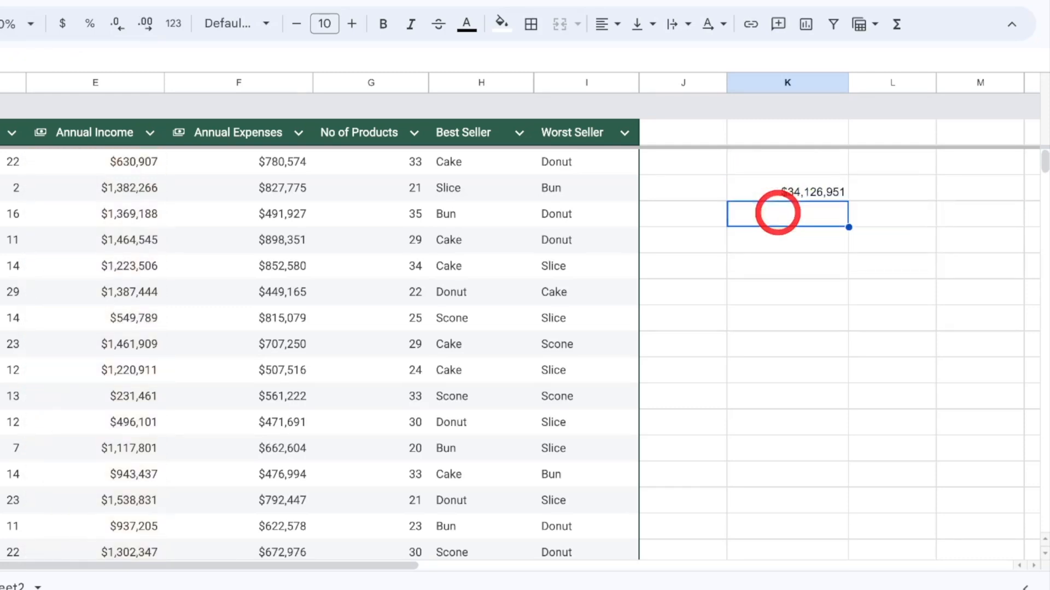
mouse_move(994, 254)
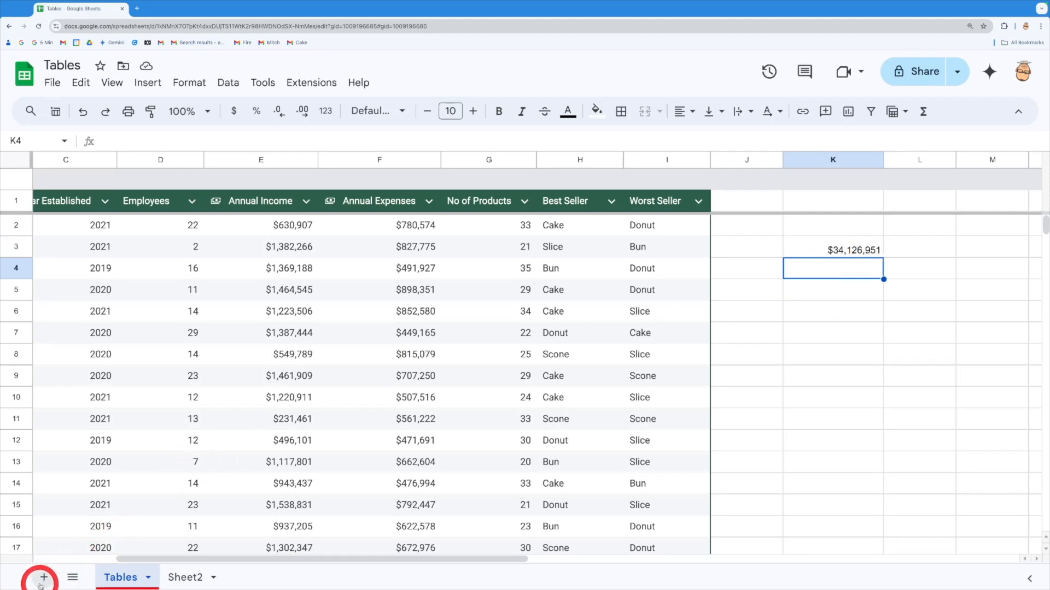
On a new sheet, enter =AVERAGE(Bakeries[Annual Income]) in A3, returning $1,003,734
left_click(43, 577)
type("=")
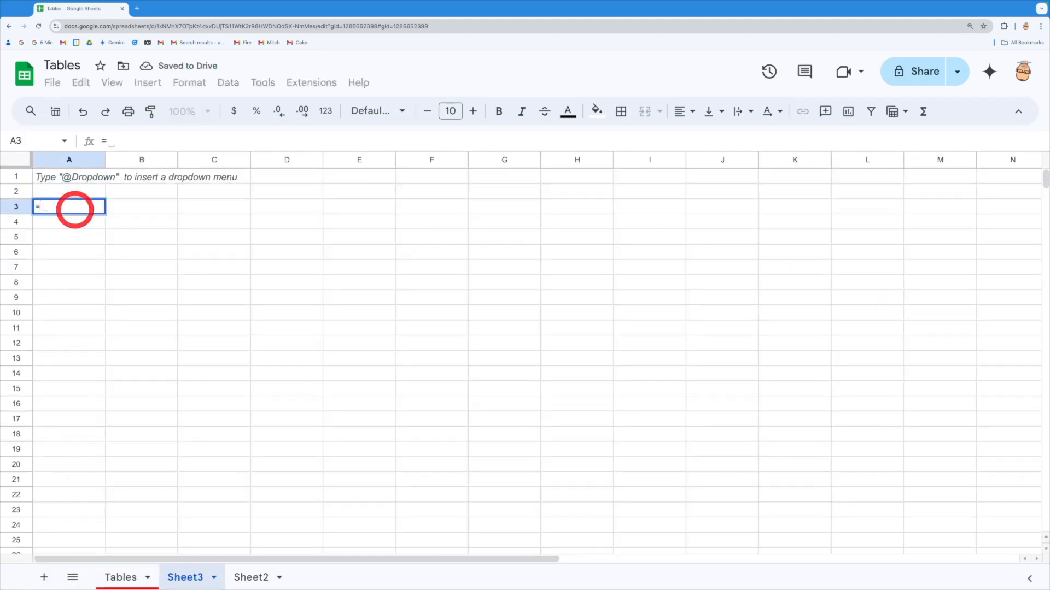
type("avera")
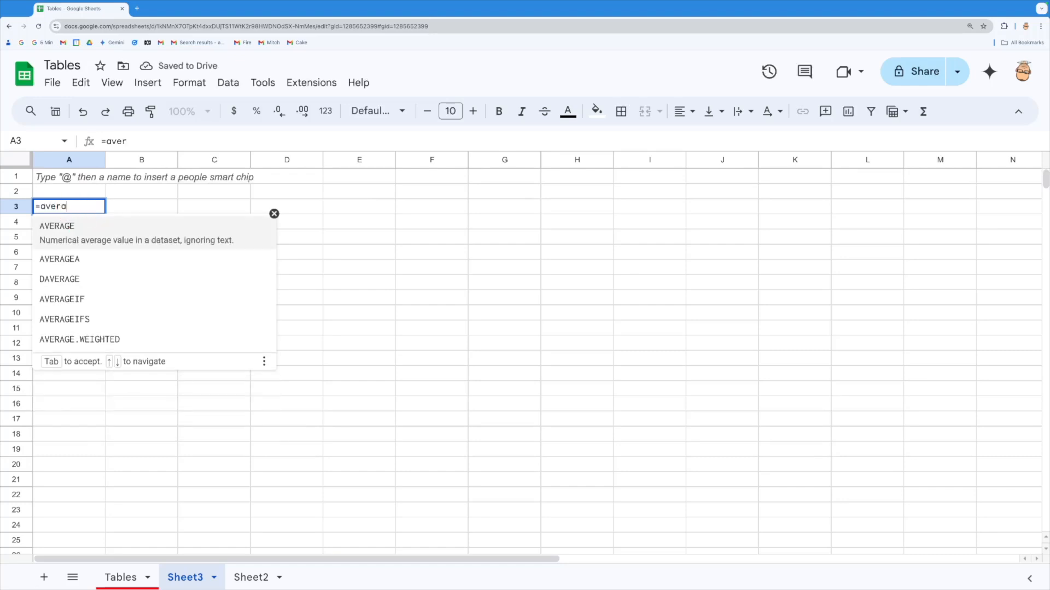
type("ge(")
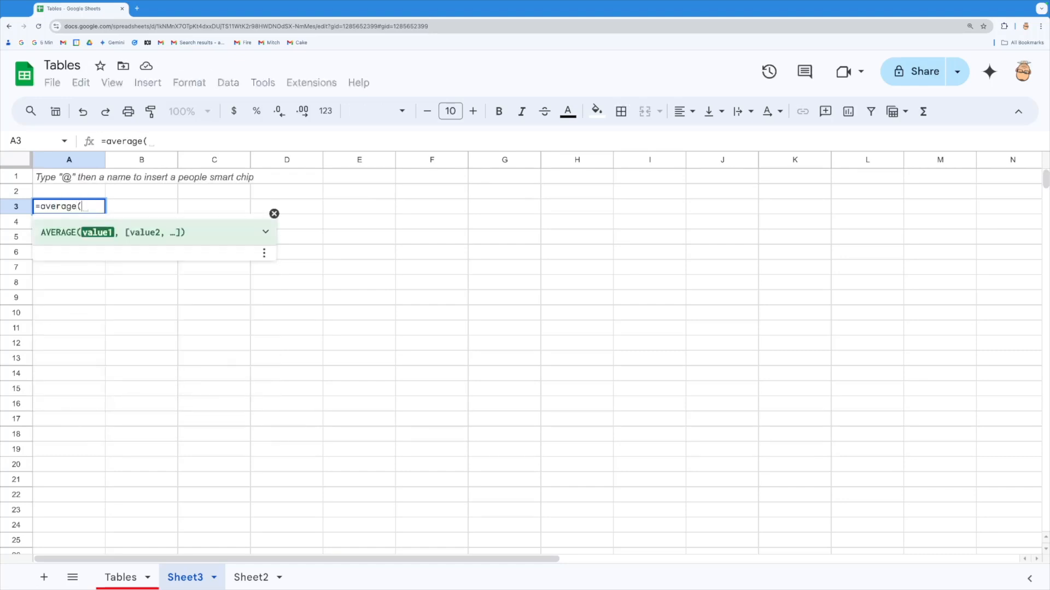
type("B")
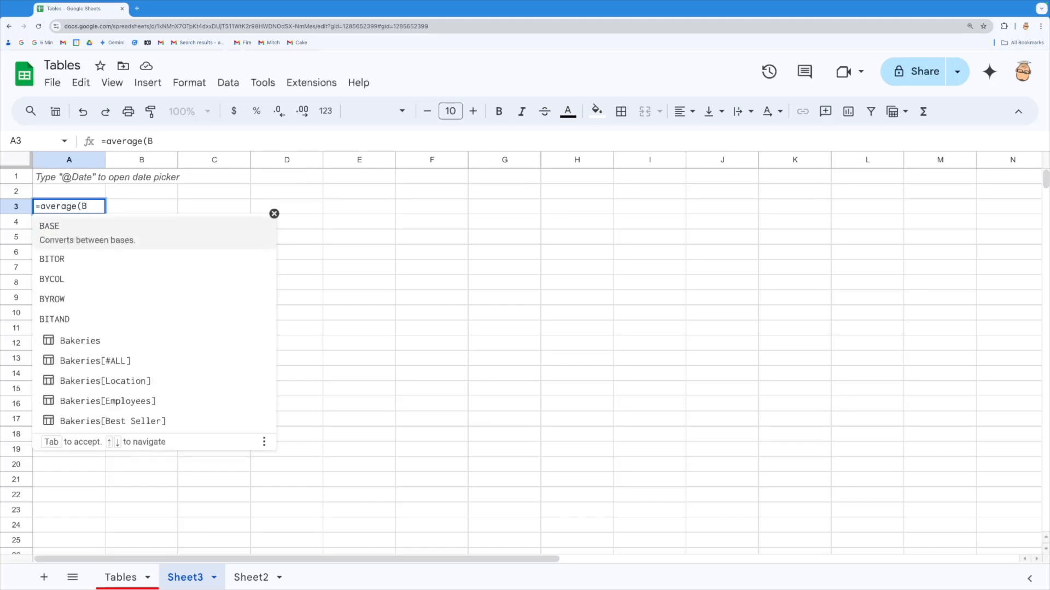
type("a")
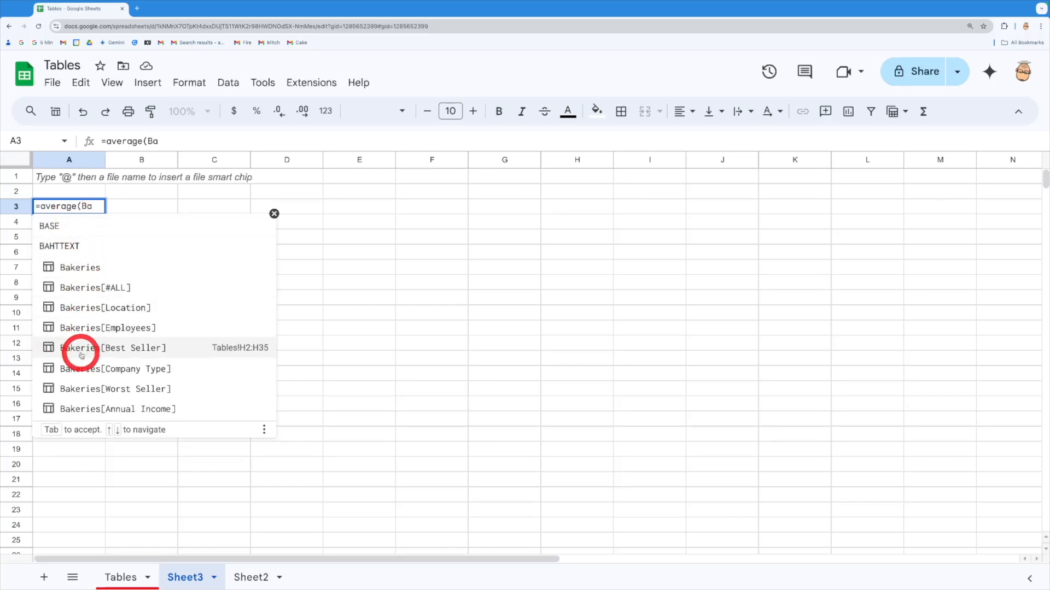
mouse_move(89, 368)
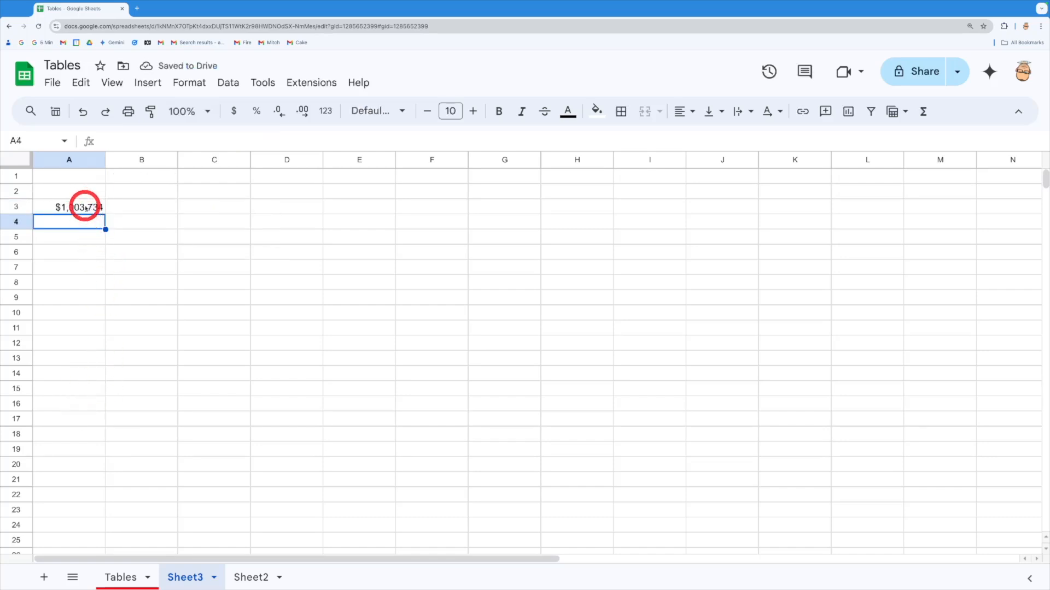
left_click(69, 206)
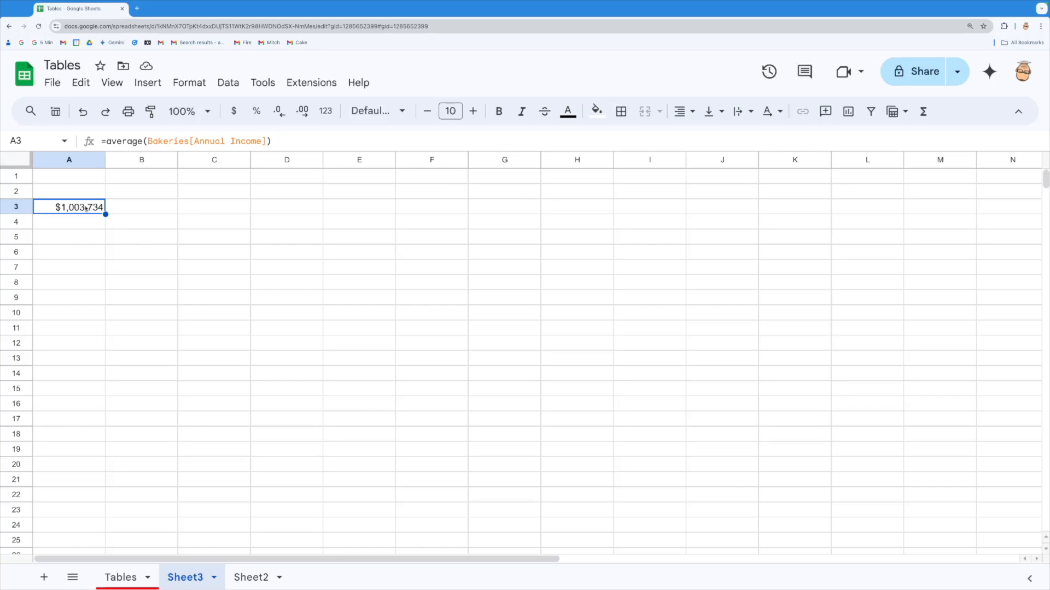
left_click(121, 577)
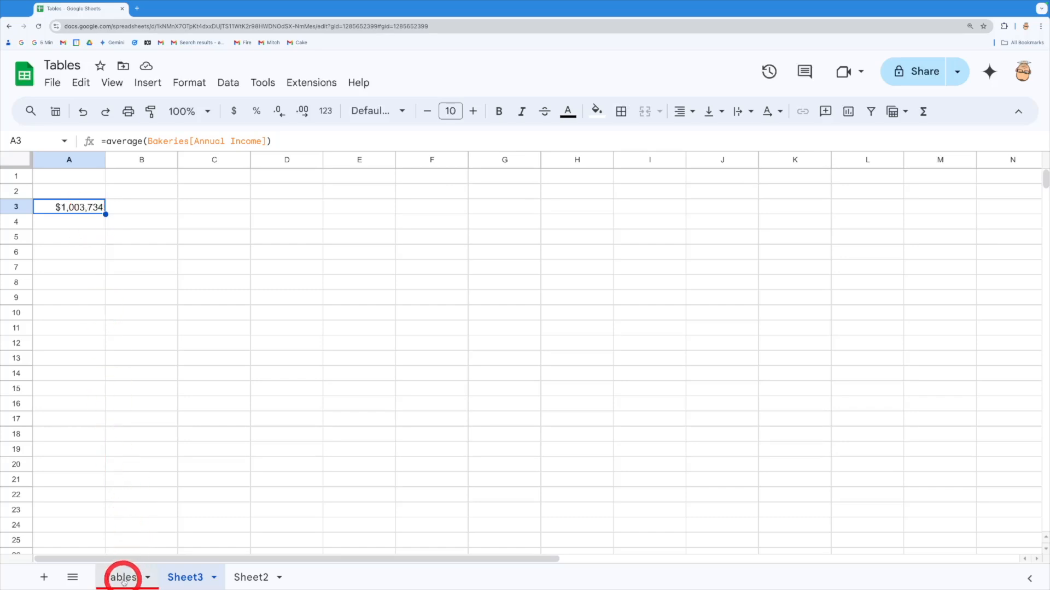
In J2 on the Tables sheet, enter =Bakeries[Annual Income]-Bakeries[Annual Expenses] and autofill it down
left_click(122, 577)
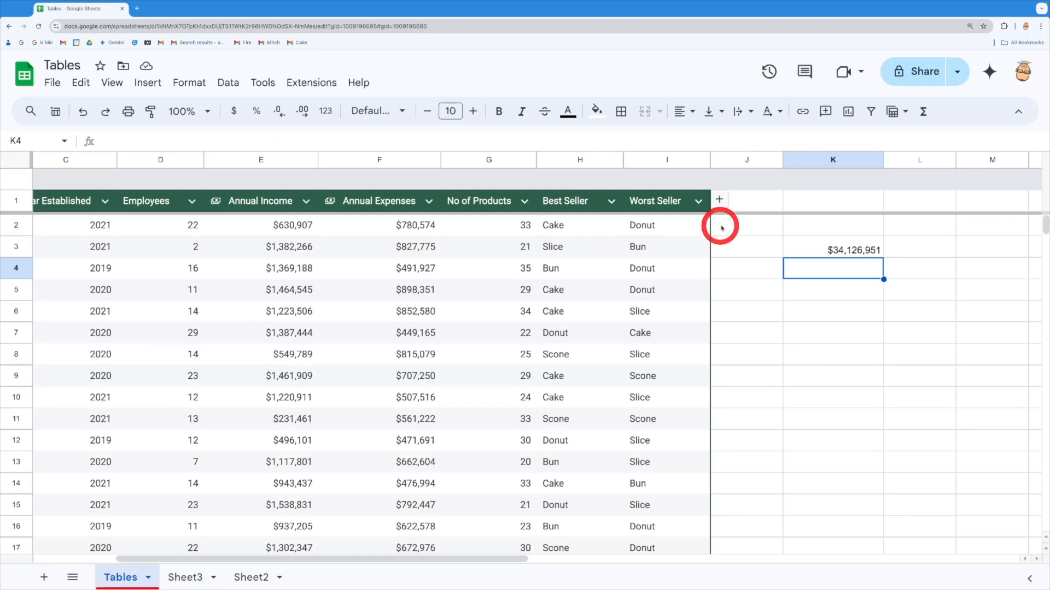
left_click(746, 225)
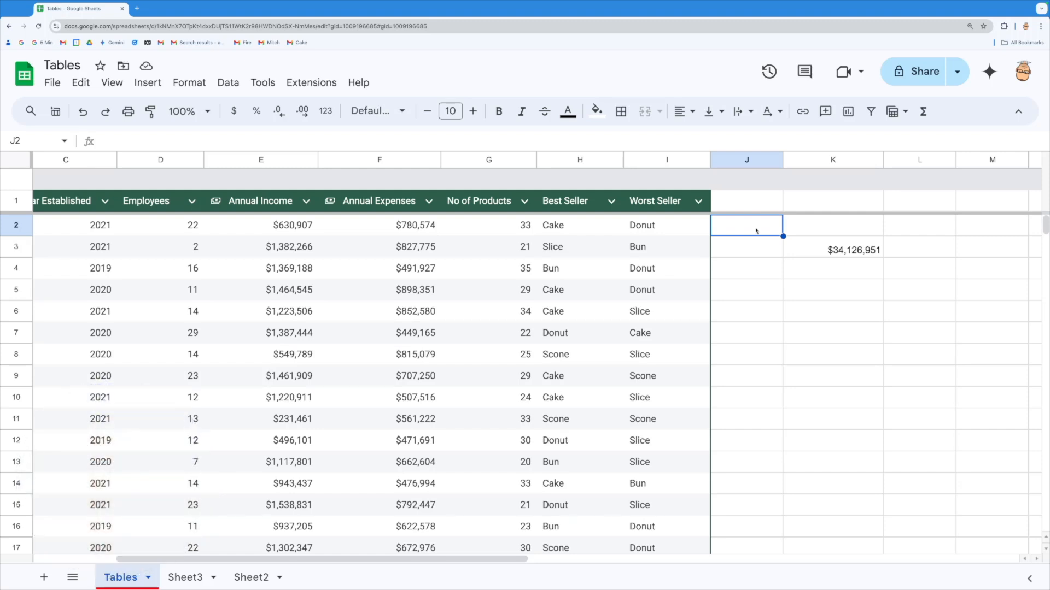
type("=")
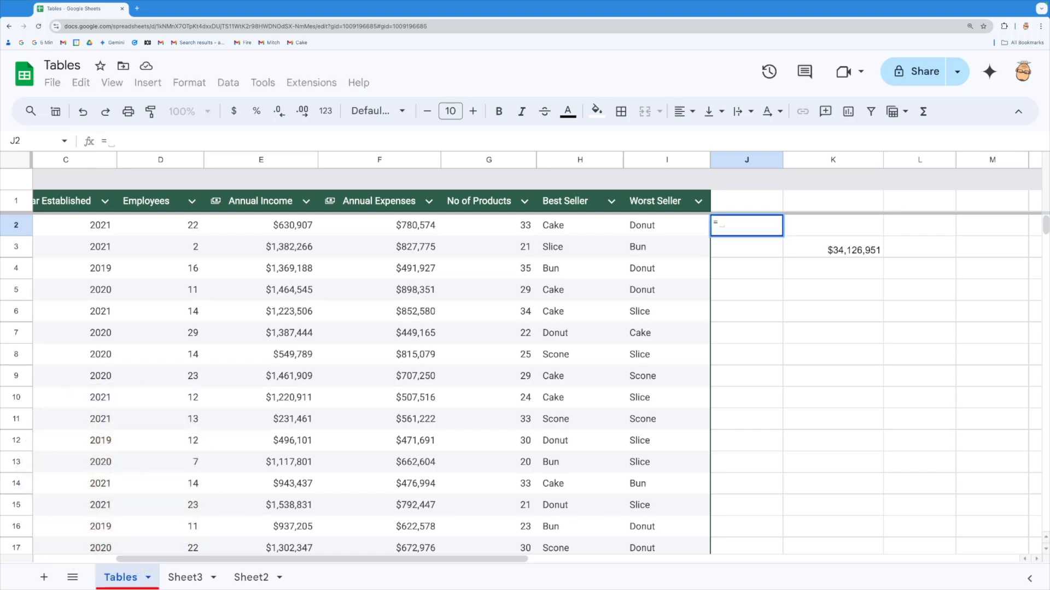
type("bak")
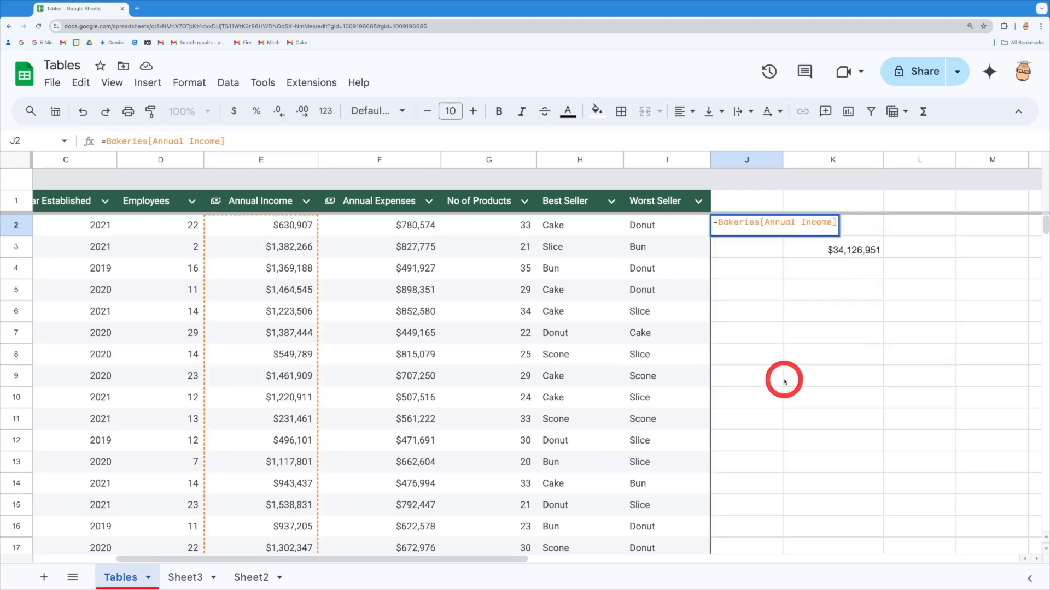
type("-")
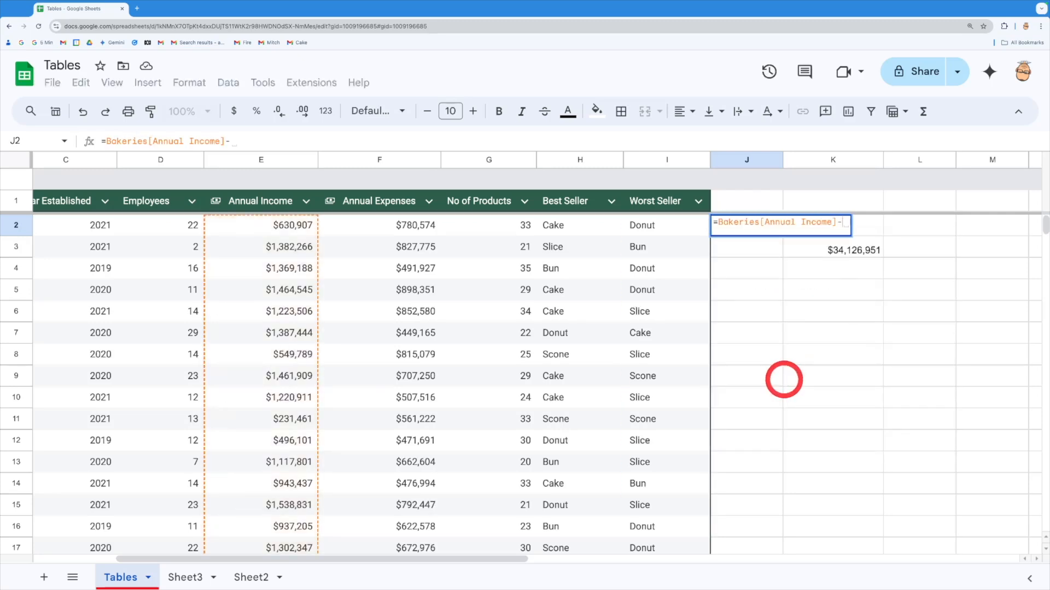
type("bak")
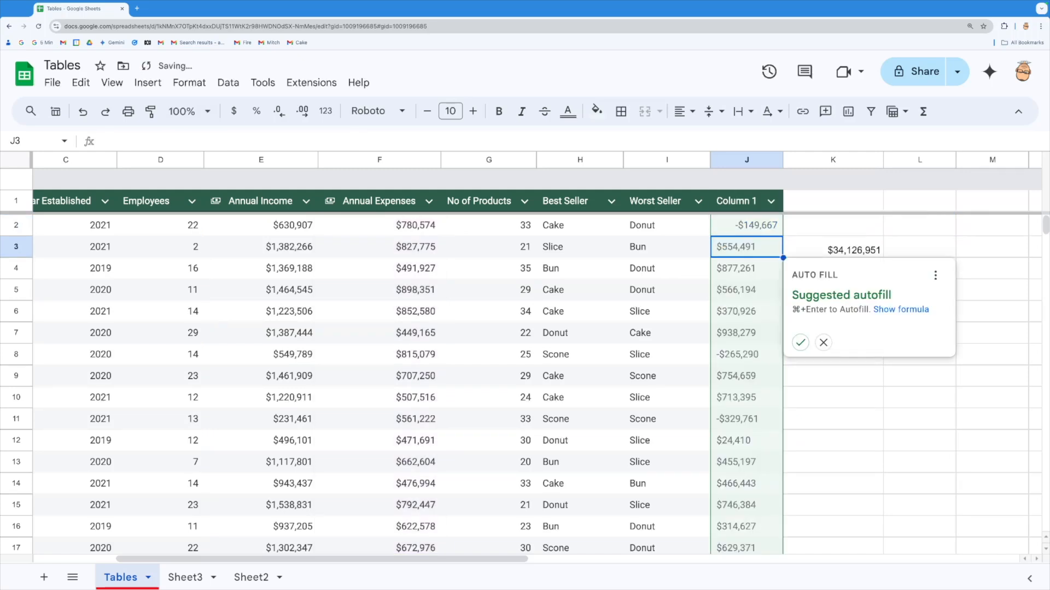
left_click(823, 343)
type("P")
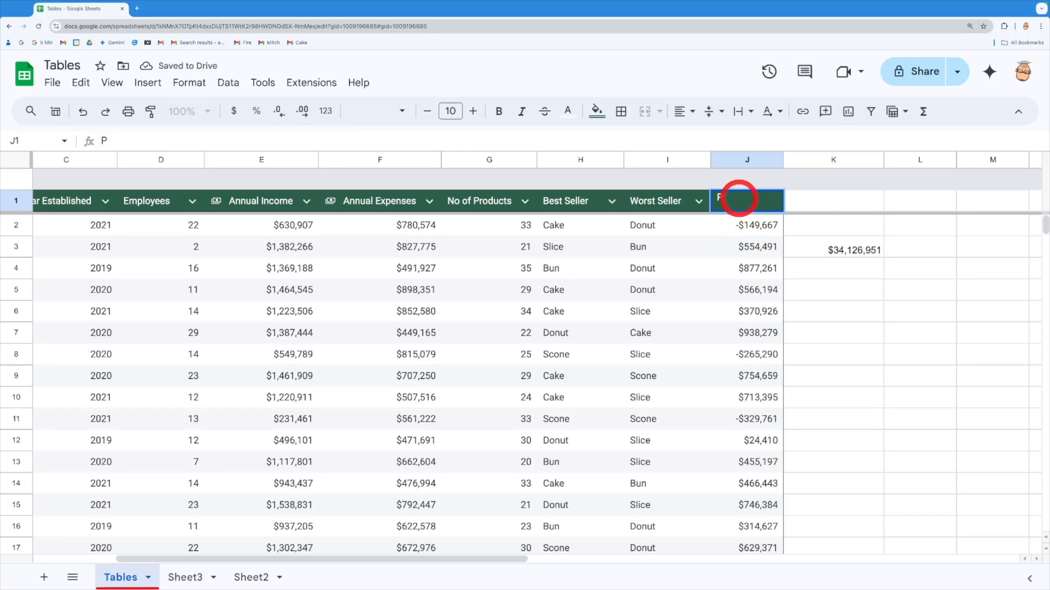
Title column J 'Profit/Loss' and verify the formula in J2 and J4
type("rofit/")
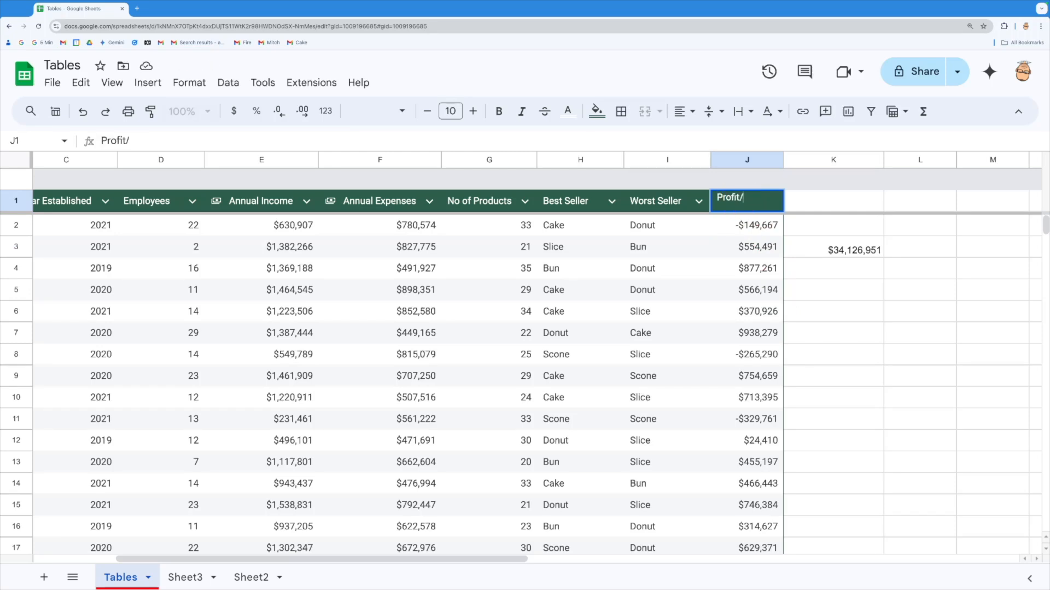
type("Loss")
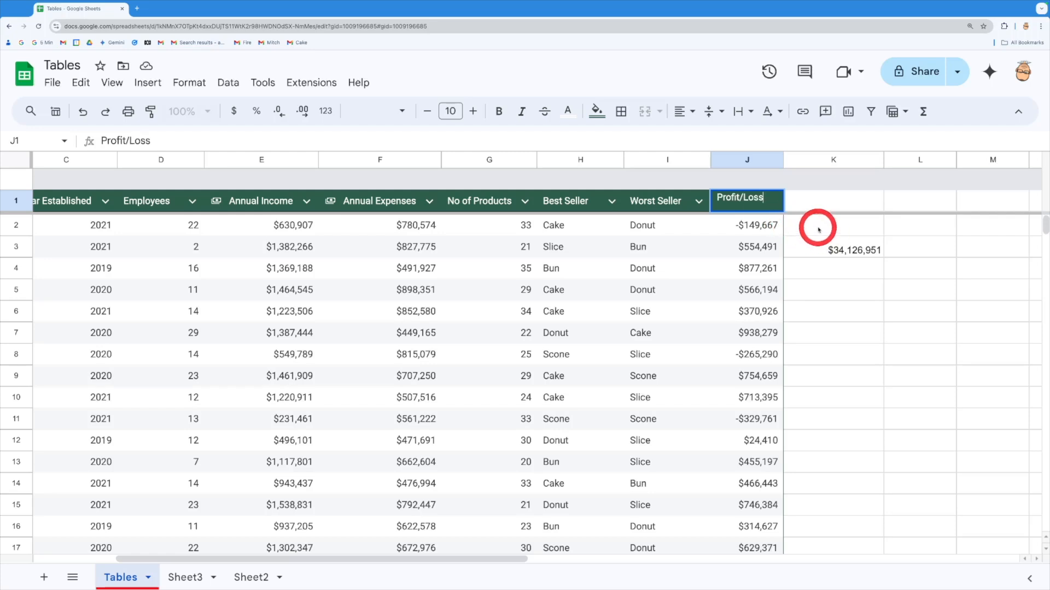
left_click(833, 224)
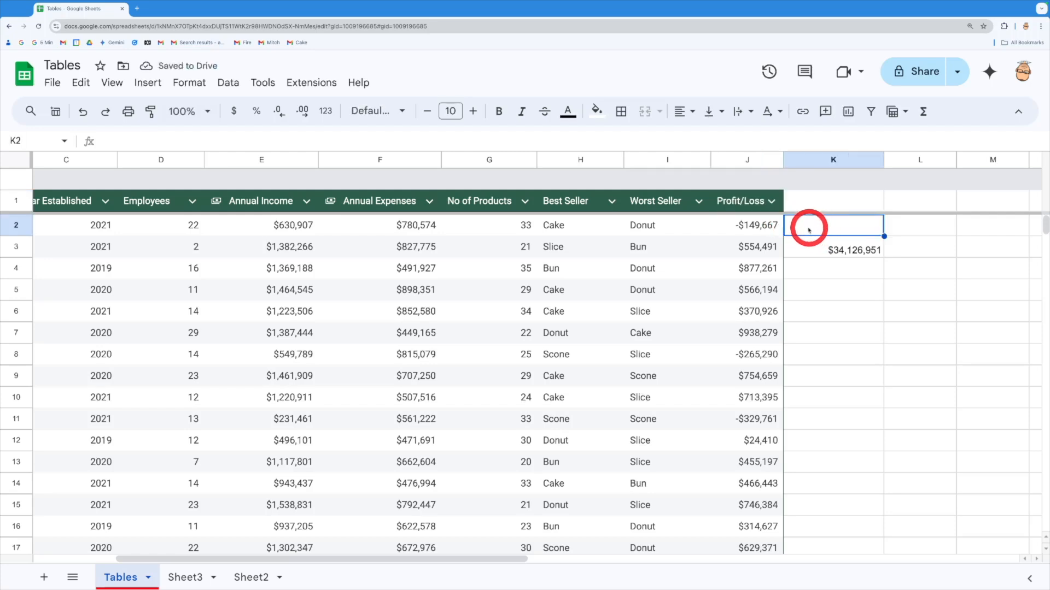
left_click(746, 224)
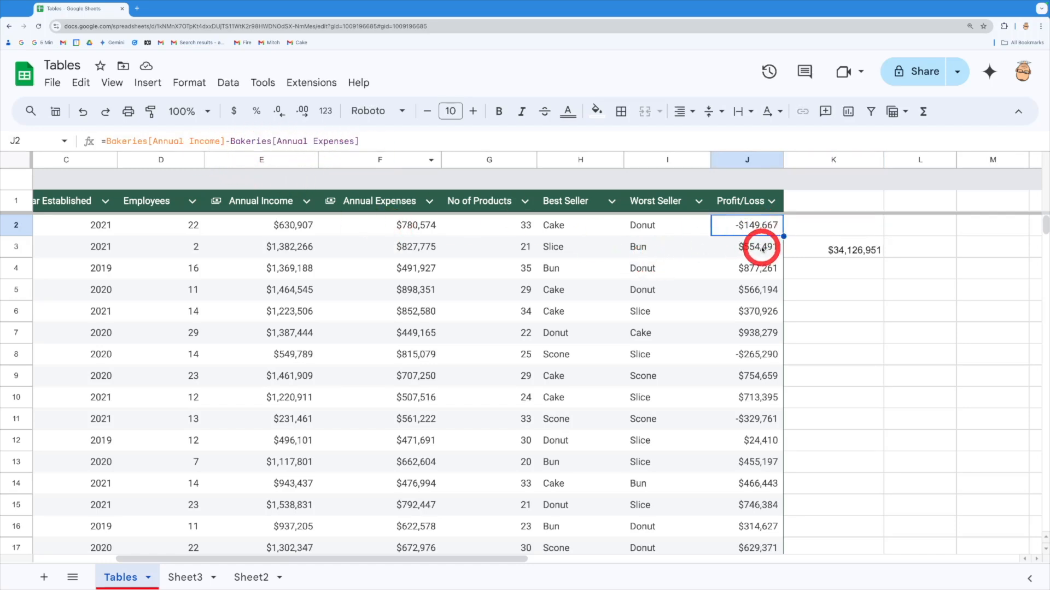
left_click(746, 268)
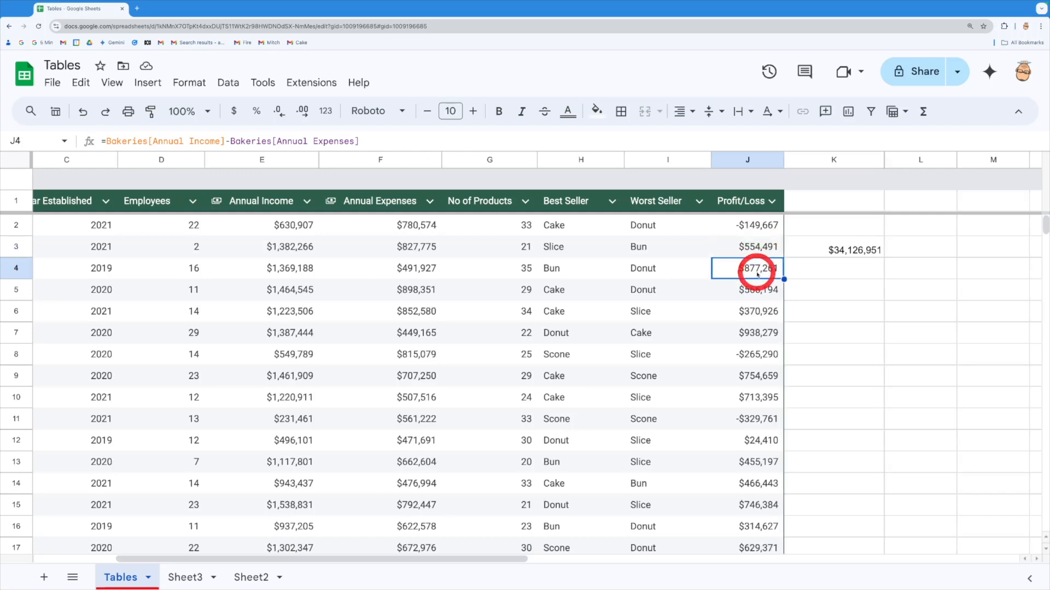